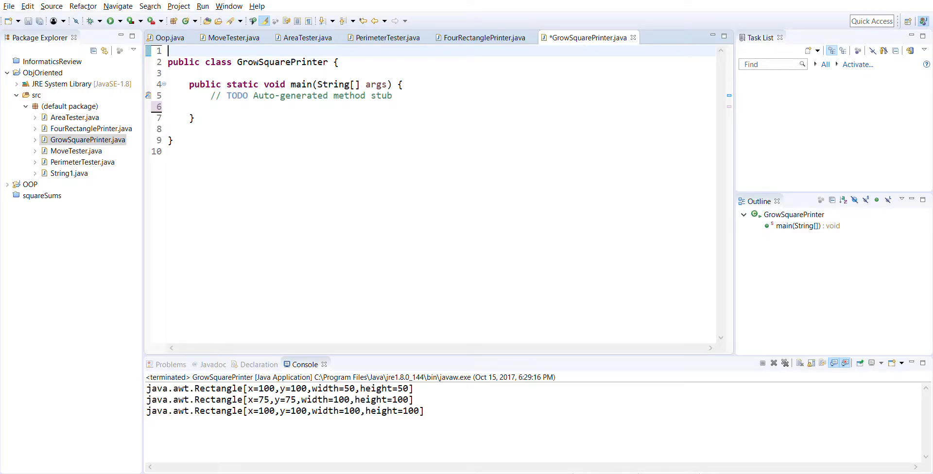
Step: Add 'import java.awt.Rectangle;' above the class and select main's TODO comment for replacement
key(Enter)
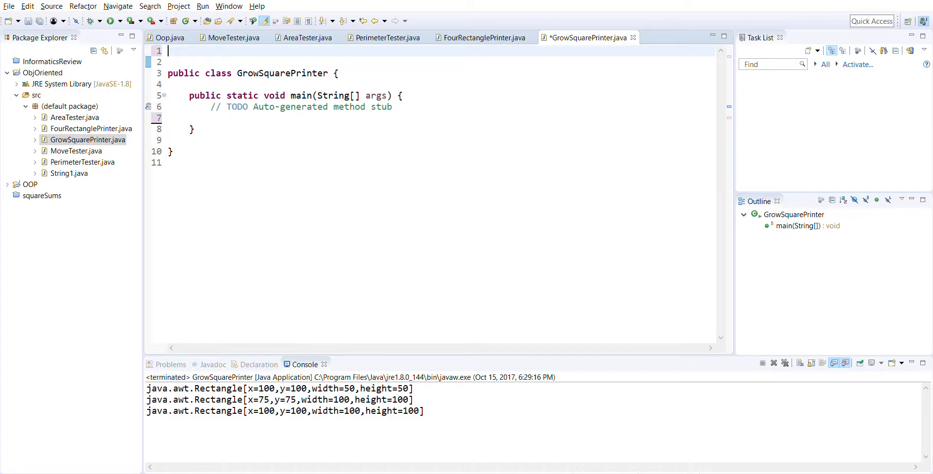
text(import java)
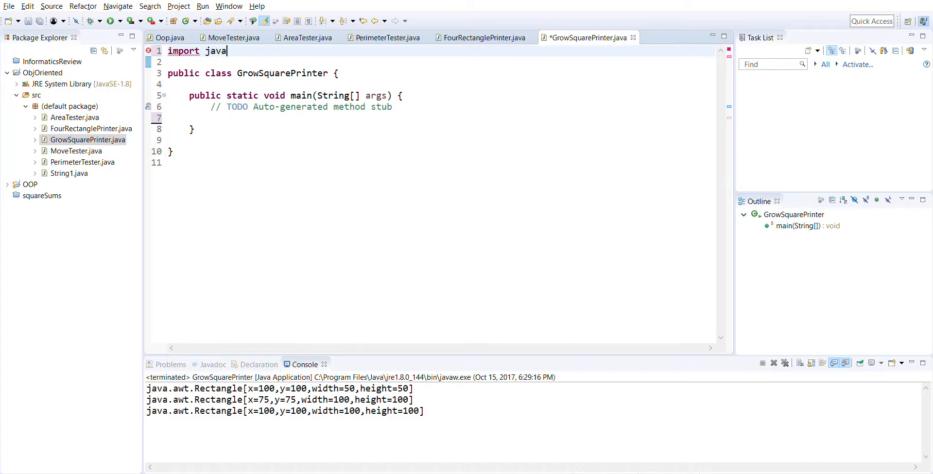
text(.uti)
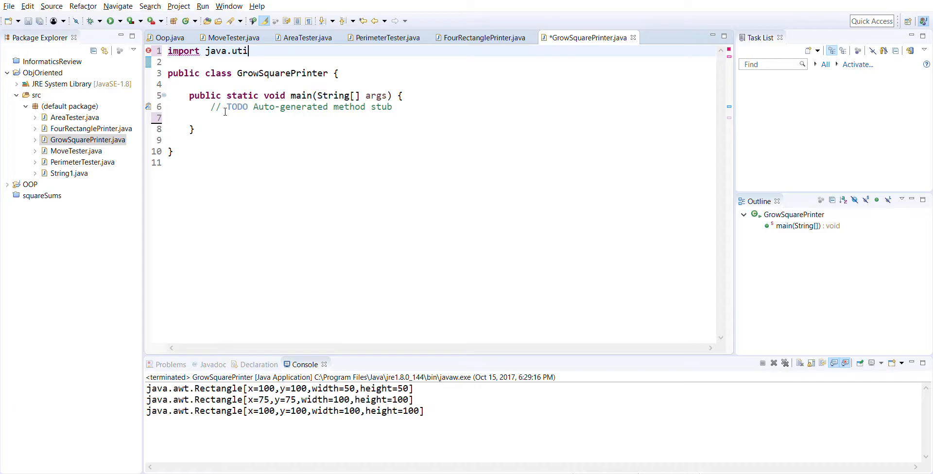
text(awt.)
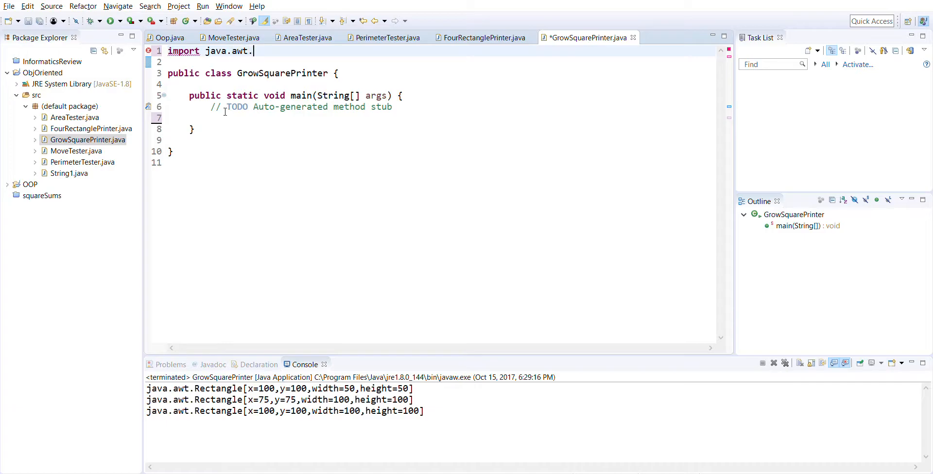
text(Rectangle)
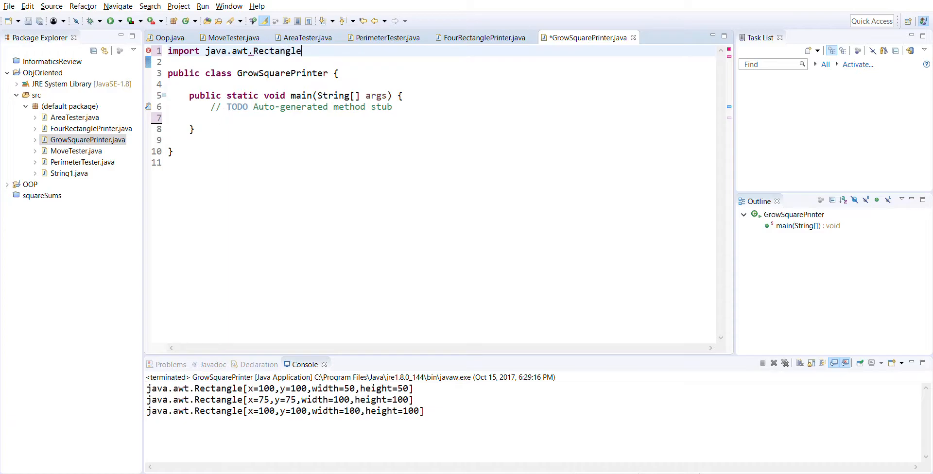
text(;)
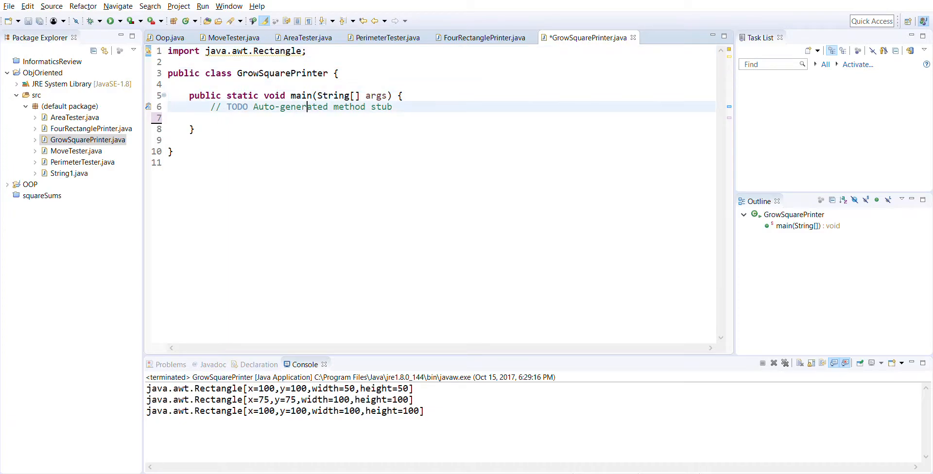
double_click(298, 107)
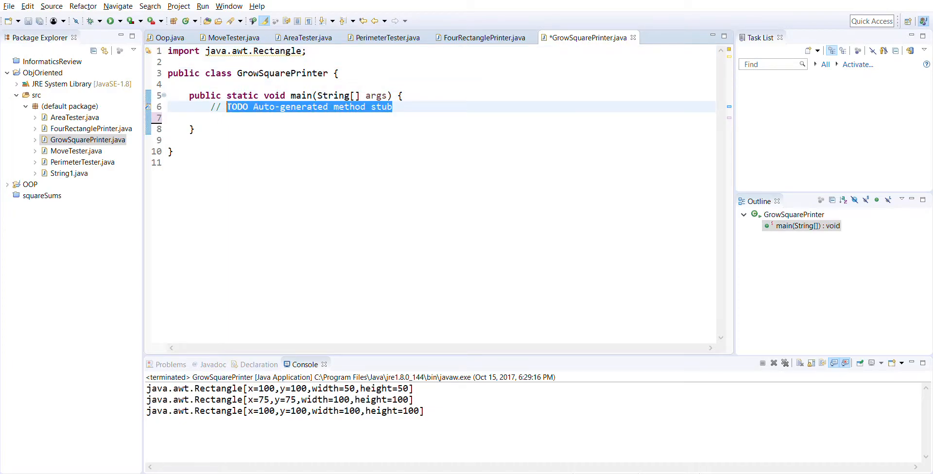
Step: Replace the TODO with 'Rectangle square = new Rectangle(100, 100, 50, 50);' in main
key(Delete)
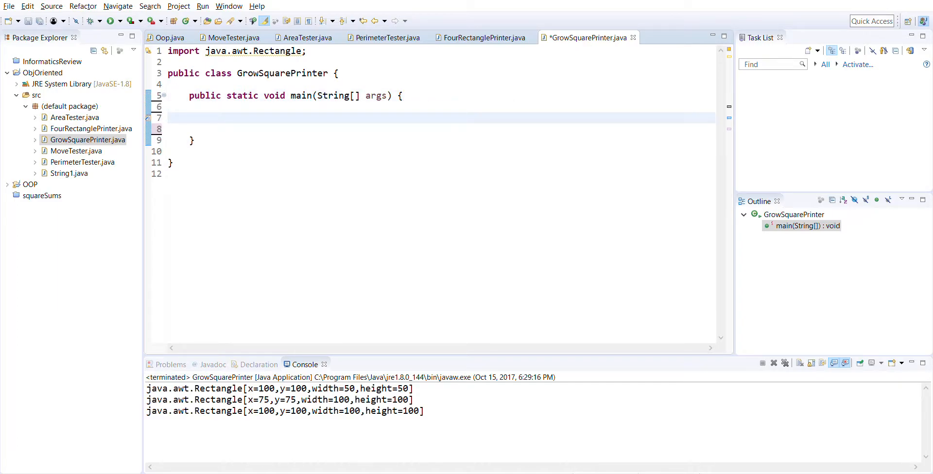
text(Rectangle)
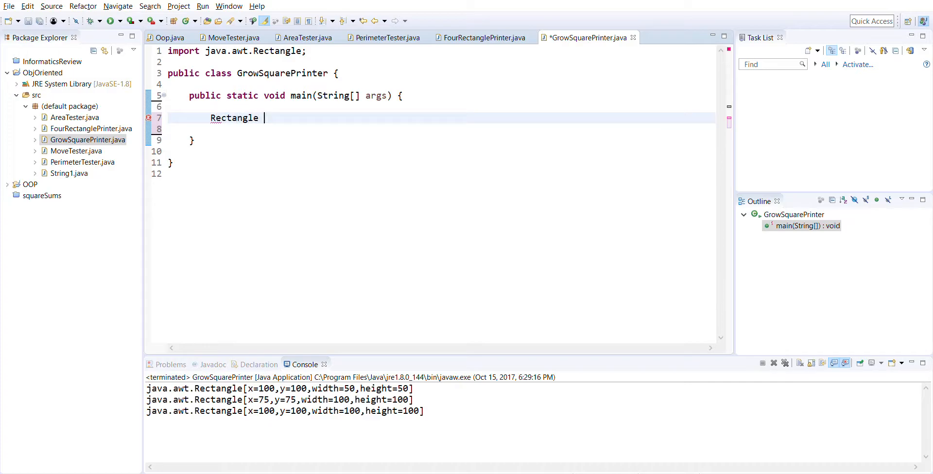
text(squar)
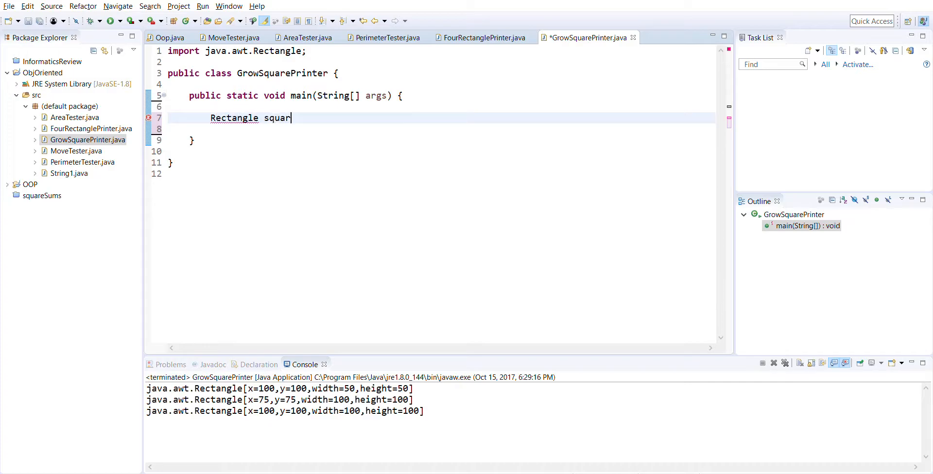
text(e)
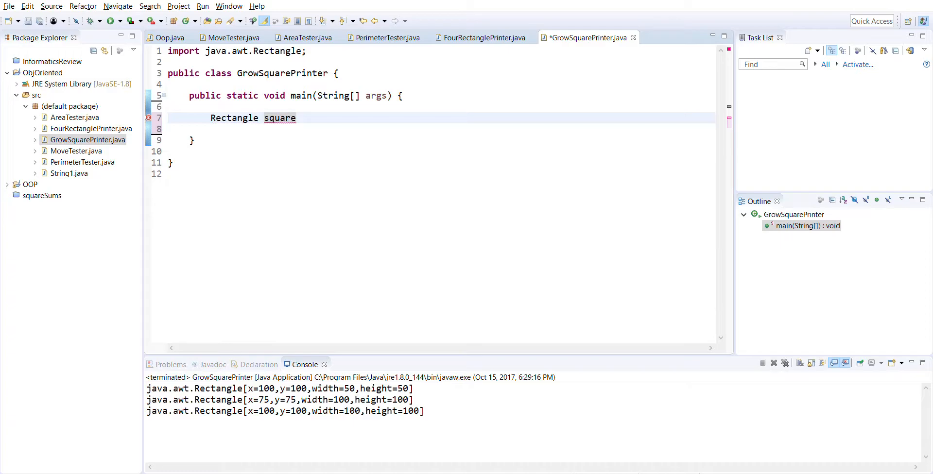
text(= Rectang)
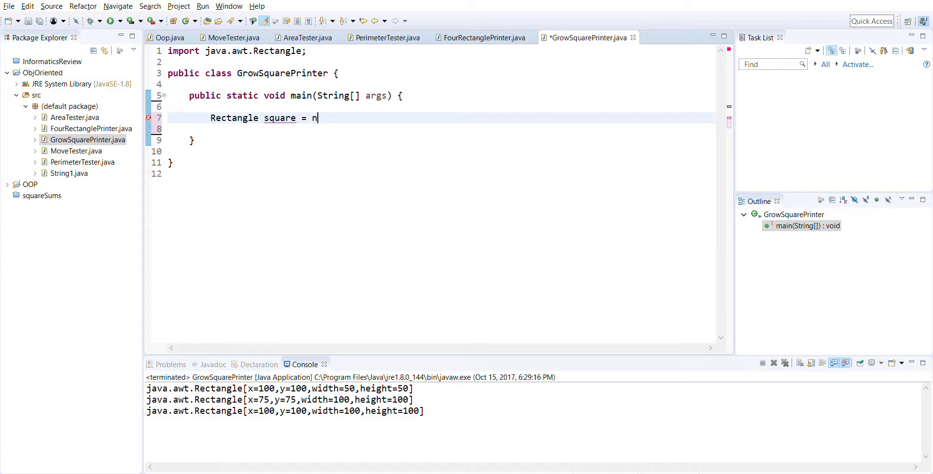
text(ew Rectan)
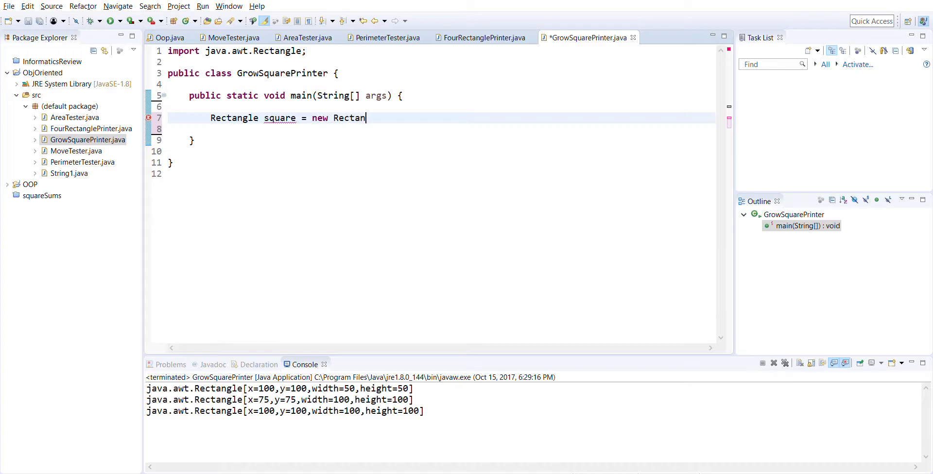
text(gle)
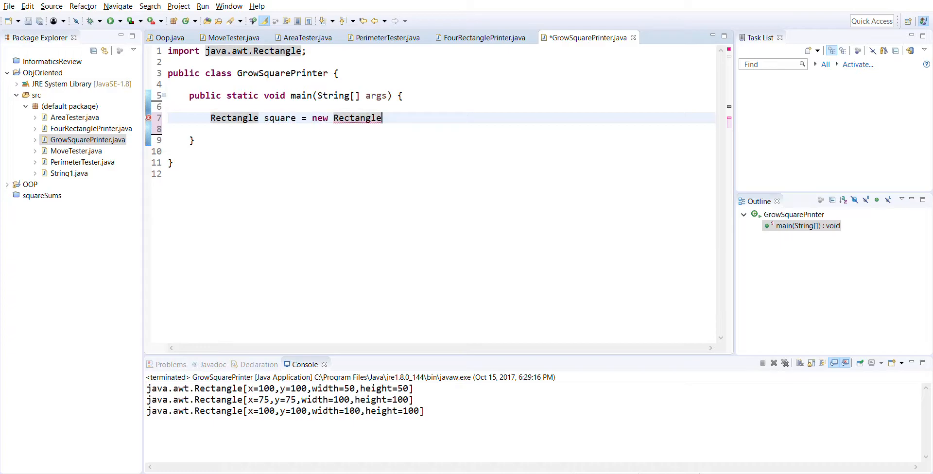
text((100))
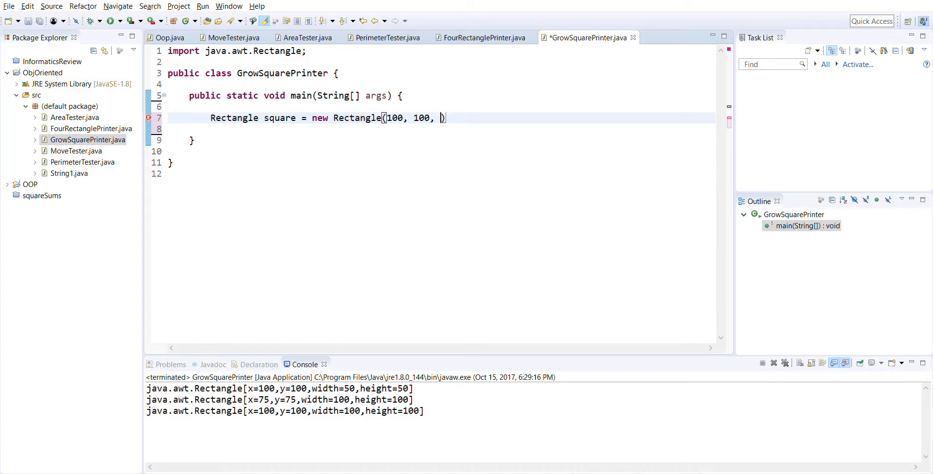
text(50, 50)
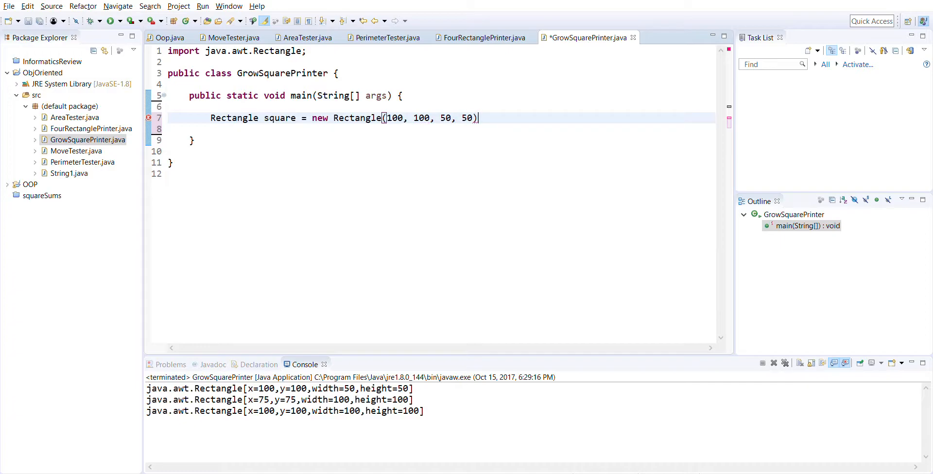
text(;)
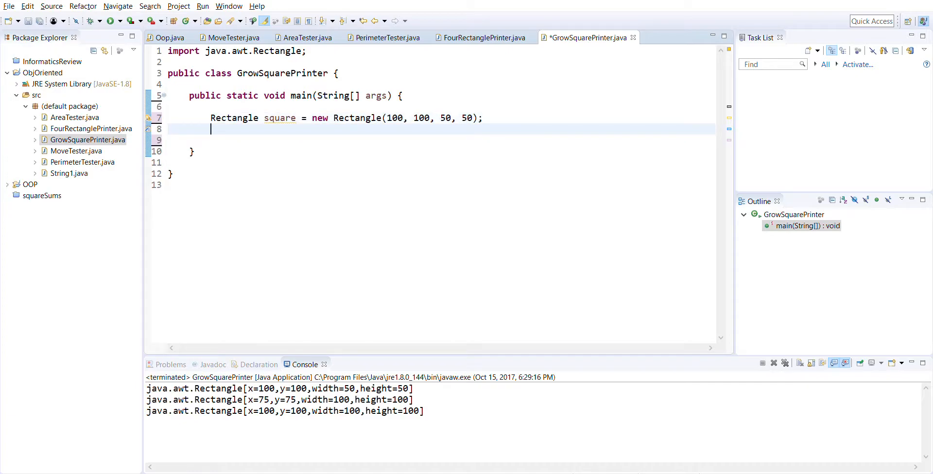
Step: Add 'System.out.println(square);' after the rectangle creation
text(Syste)
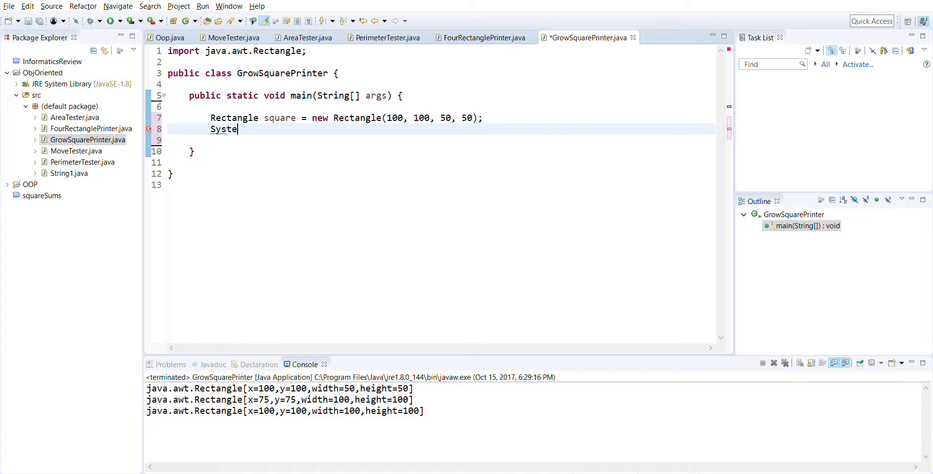
text(m.out.println(x);)
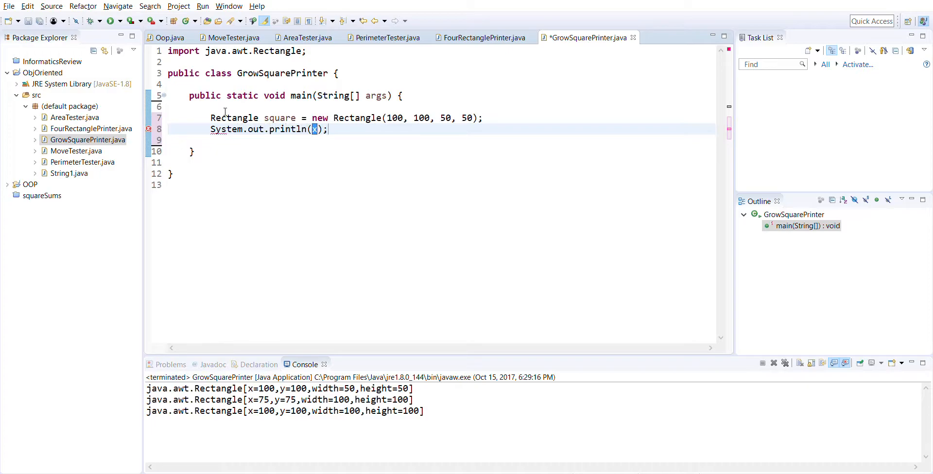
text(square)
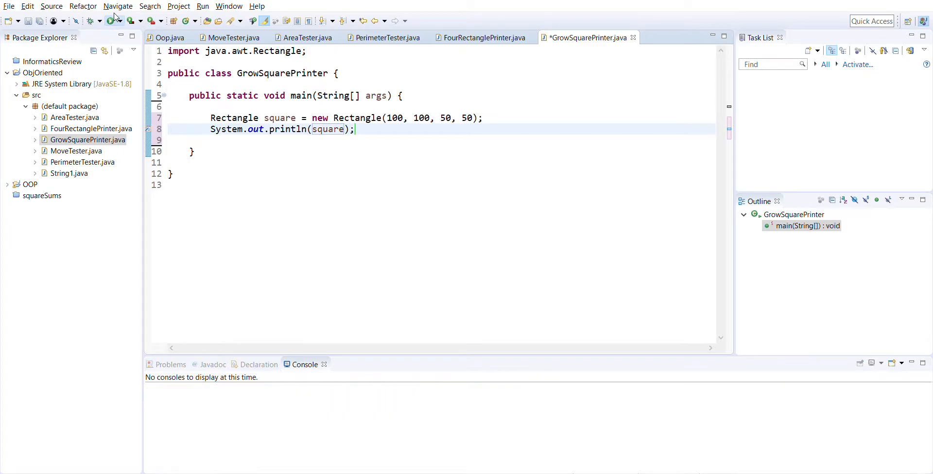
Step: Run GrowSquarePrinter to print java.awt.Rectangle[x=100,y=100,width=50,height=50], then position on empty line 10
click(110, 20)
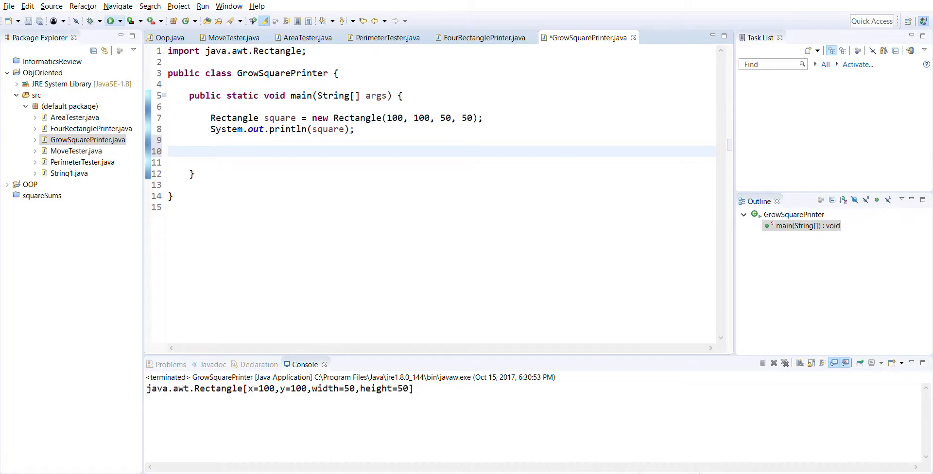
click(210, 151)
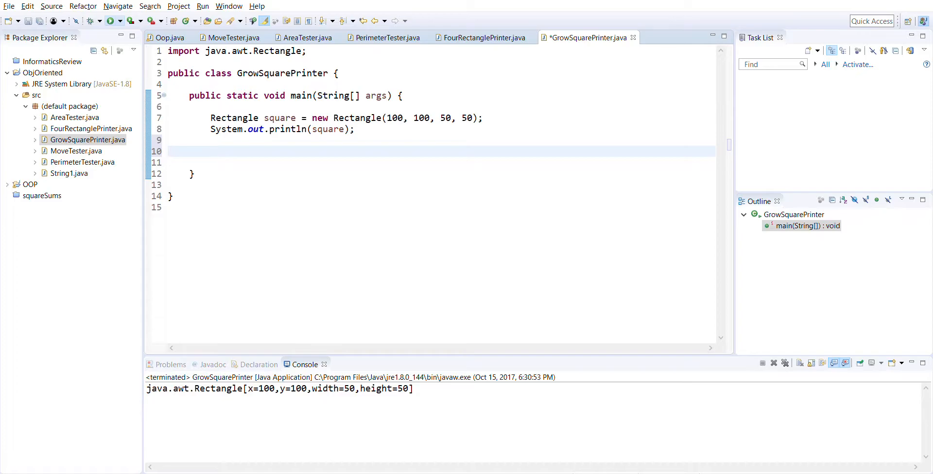
Step: Add 'square.grow(25, 25);' followed by 'System.out.println(square);' on lines 10–11
click(210, 151)
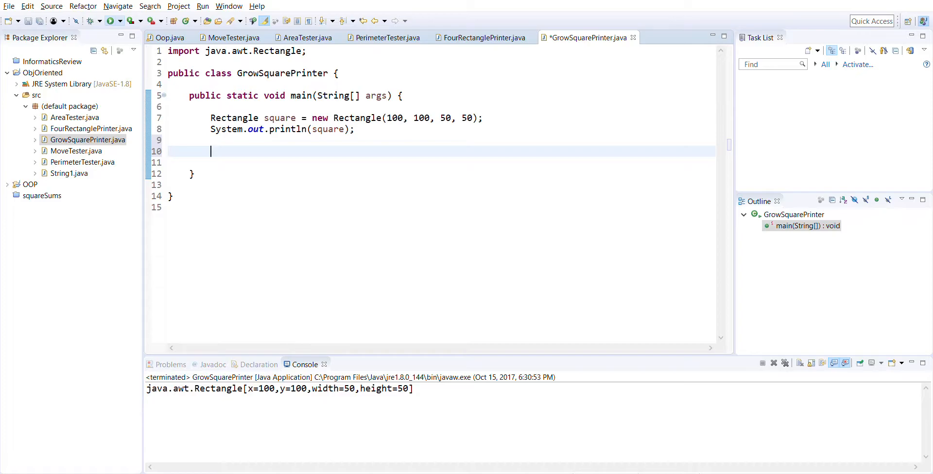
text(s)
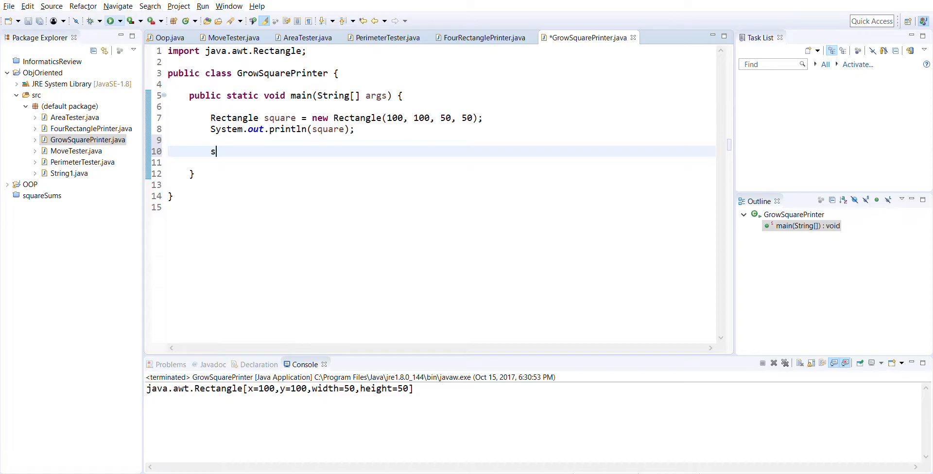
text(quare.grow)
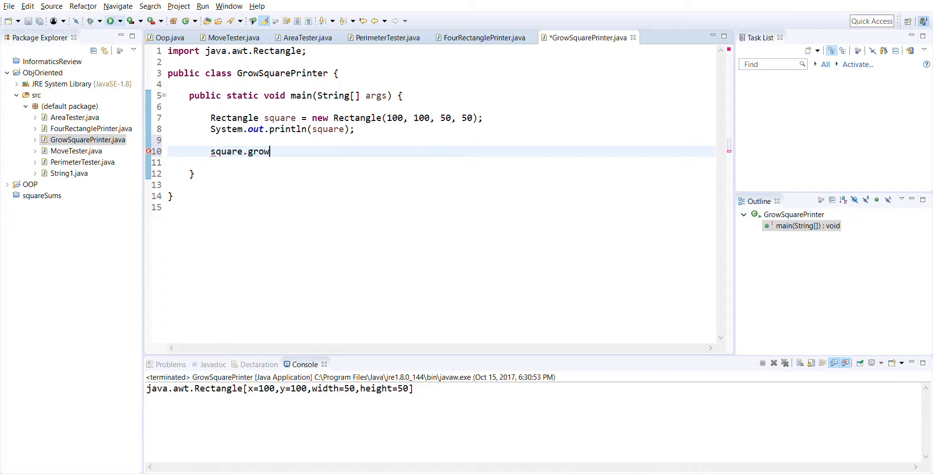
text((25, y);)
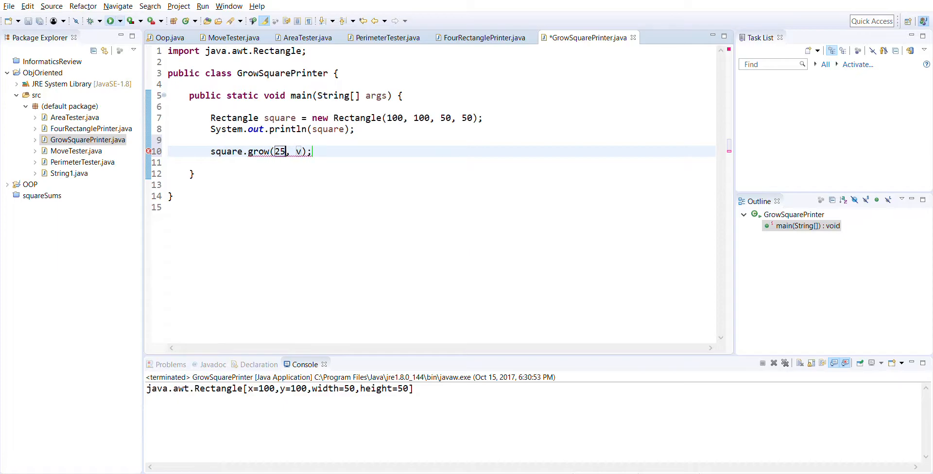
text(25)
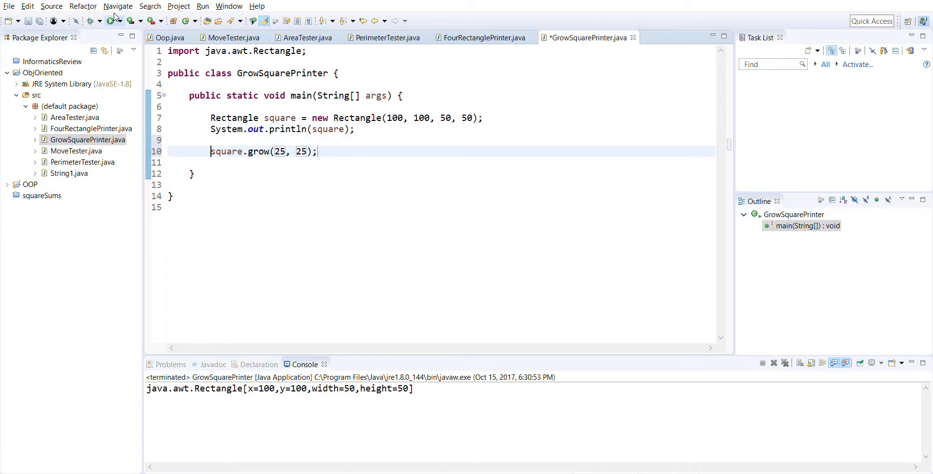
text(System.out.println(square);)
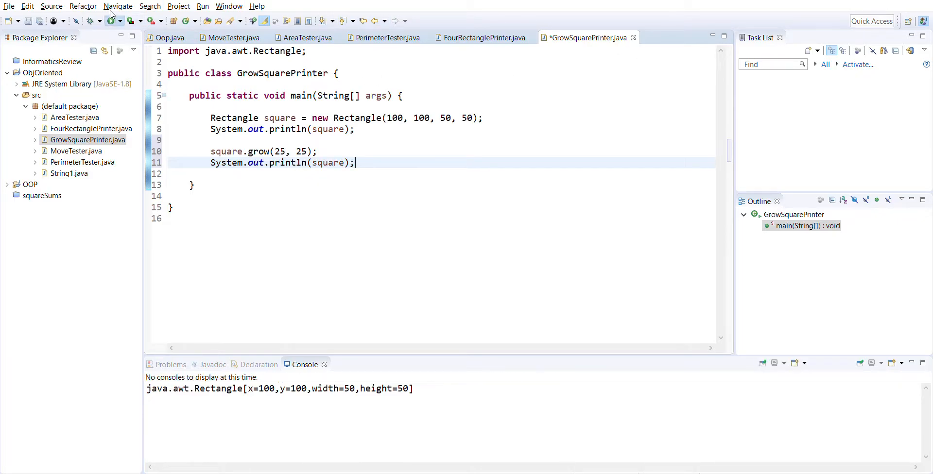
Step: Run the program and highlight the grown square's new x=75,y=75 position in the console output
click(109, 21)
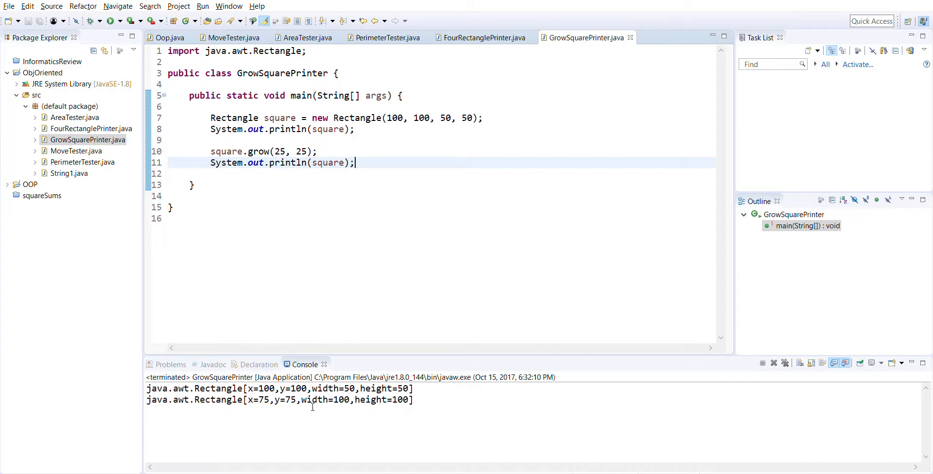
mouse_move(426, 382)
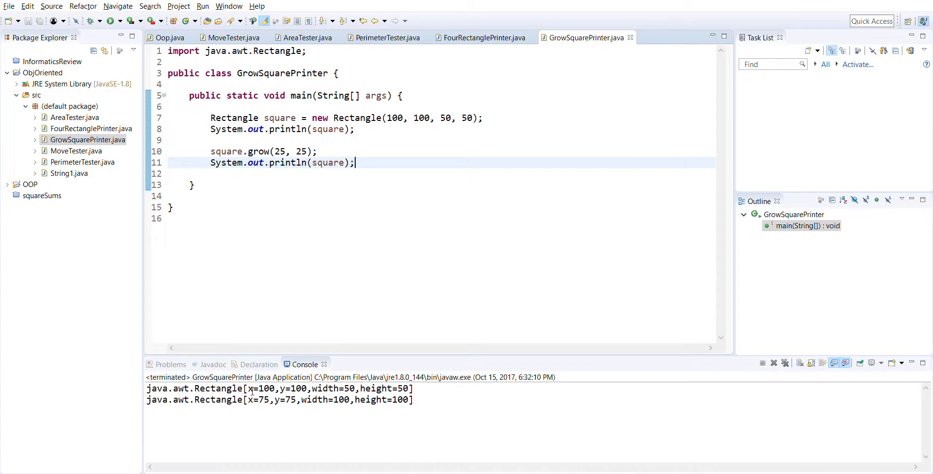
drag(248, 399, 294, 400)
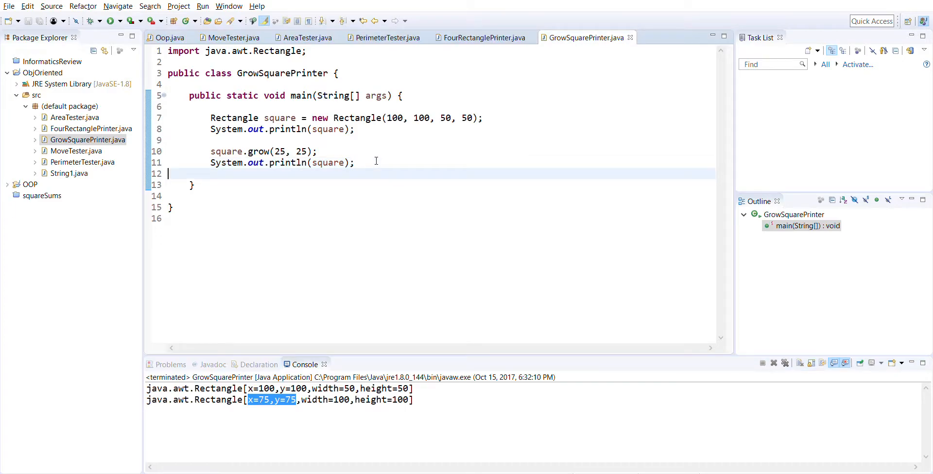
Step: Add 'square.translate(25, 25);' and a third 'System.out.println(square);', then run to print all three states
text(s)
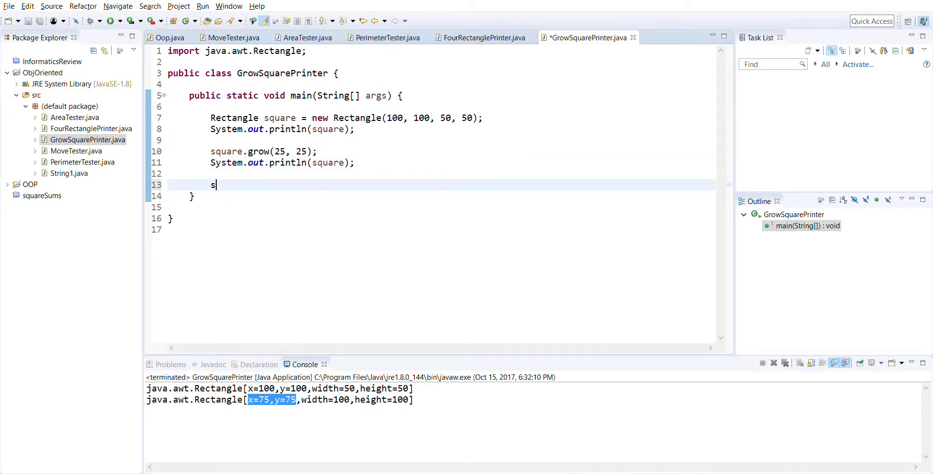
text(quare.translate(dx, dy);)
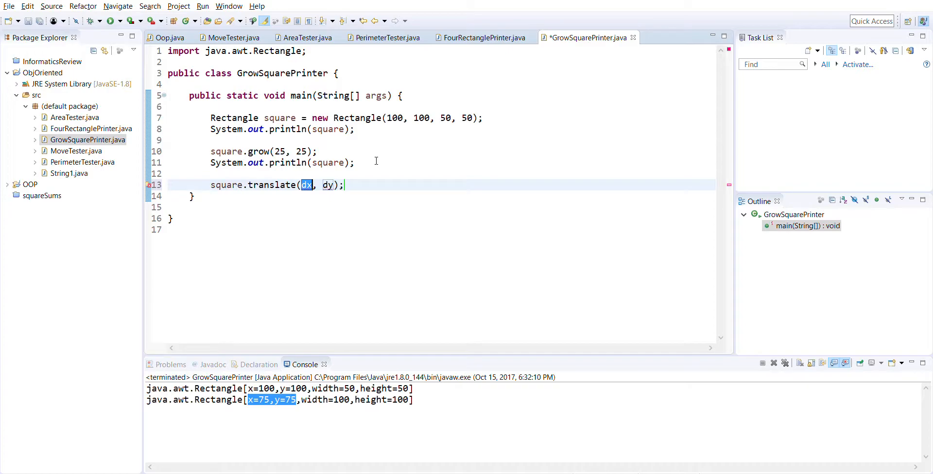
text(25)
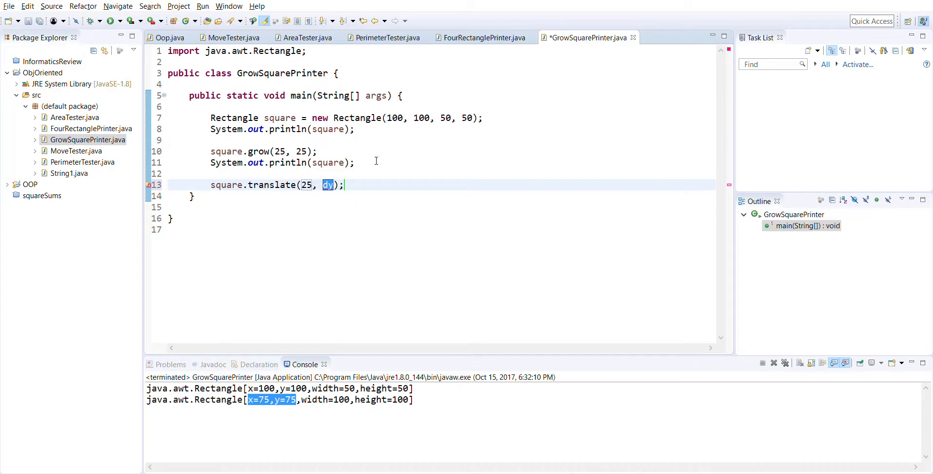
text(25)
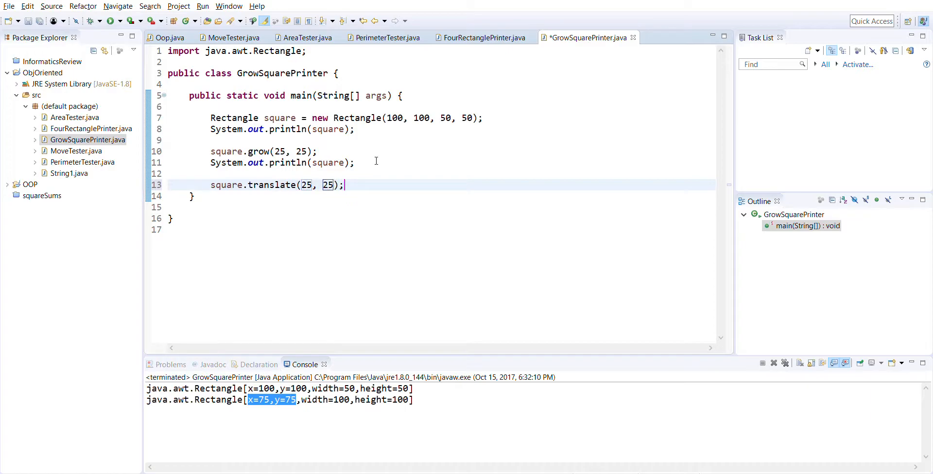
text(System.out.println(square);)
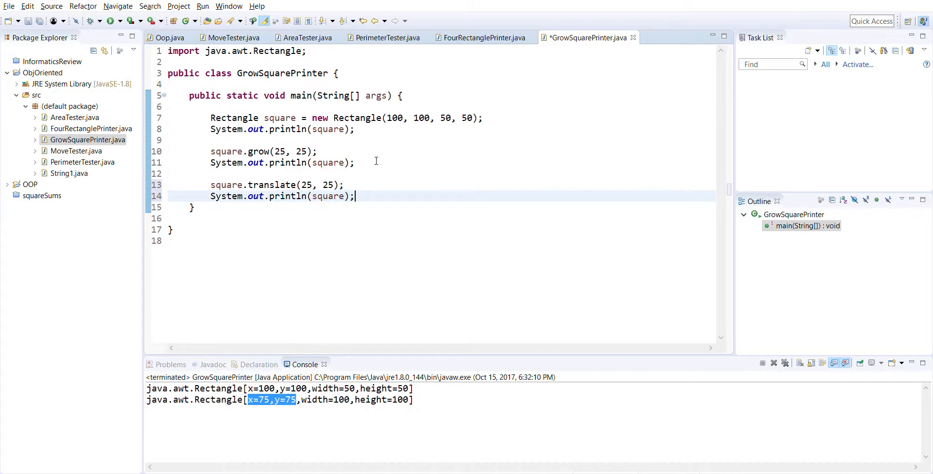
mouse_move(107, 11)
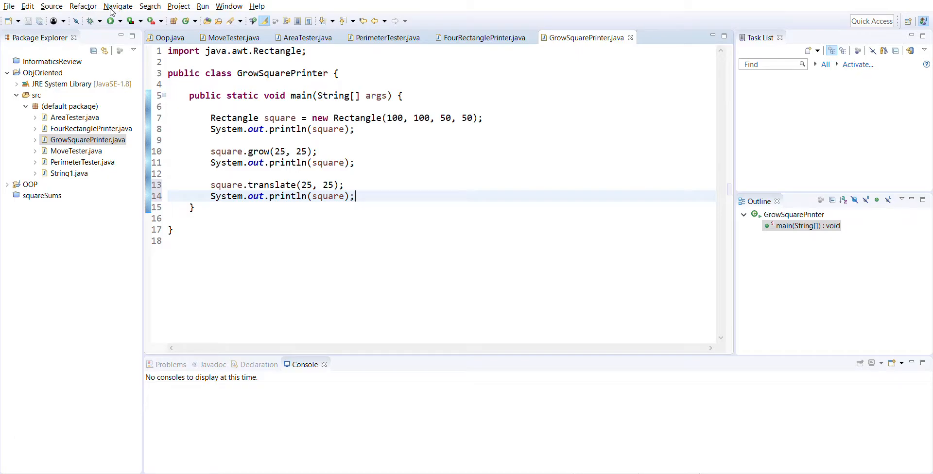
click(111, 21)
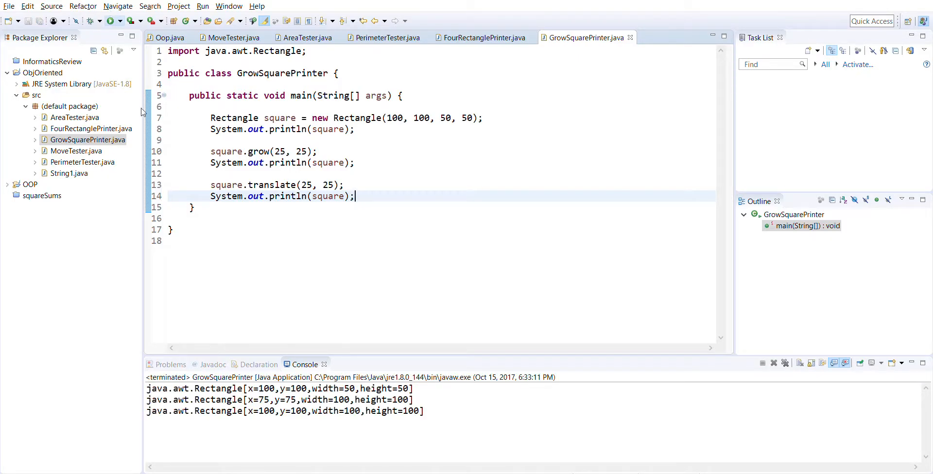